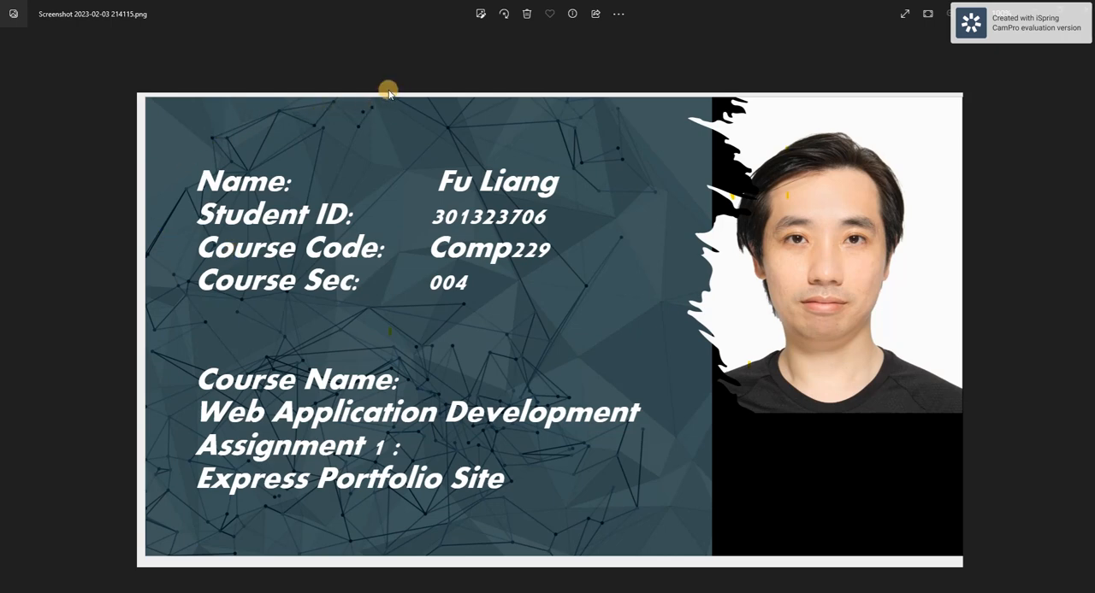
mouse_move(391, 79)
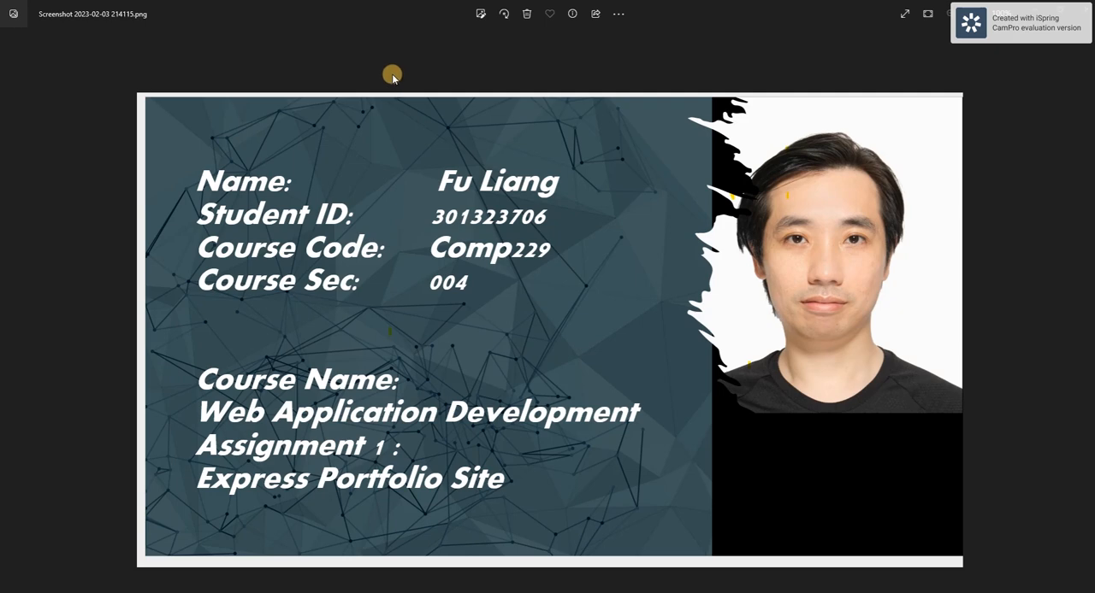
mouse_move(385, 104)
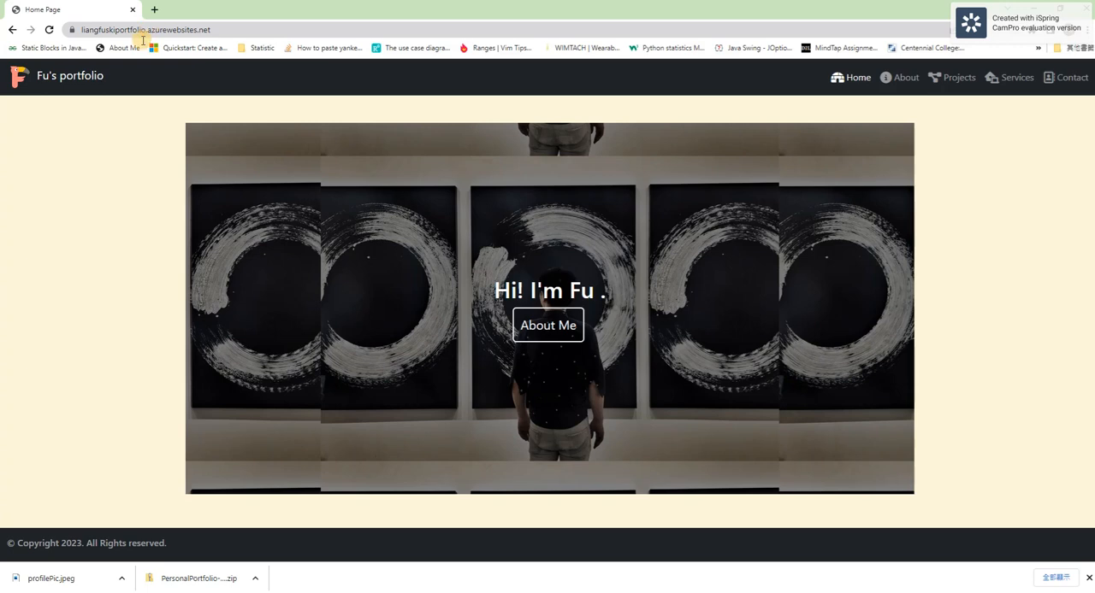
mouse_move(56, 189)
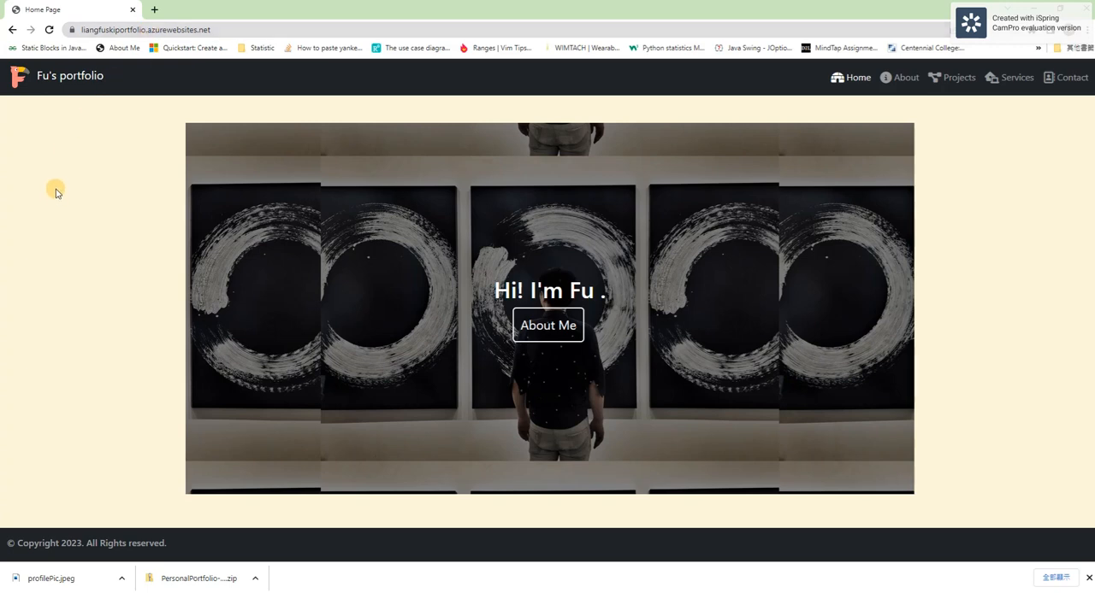
mouse_move(39, 237)
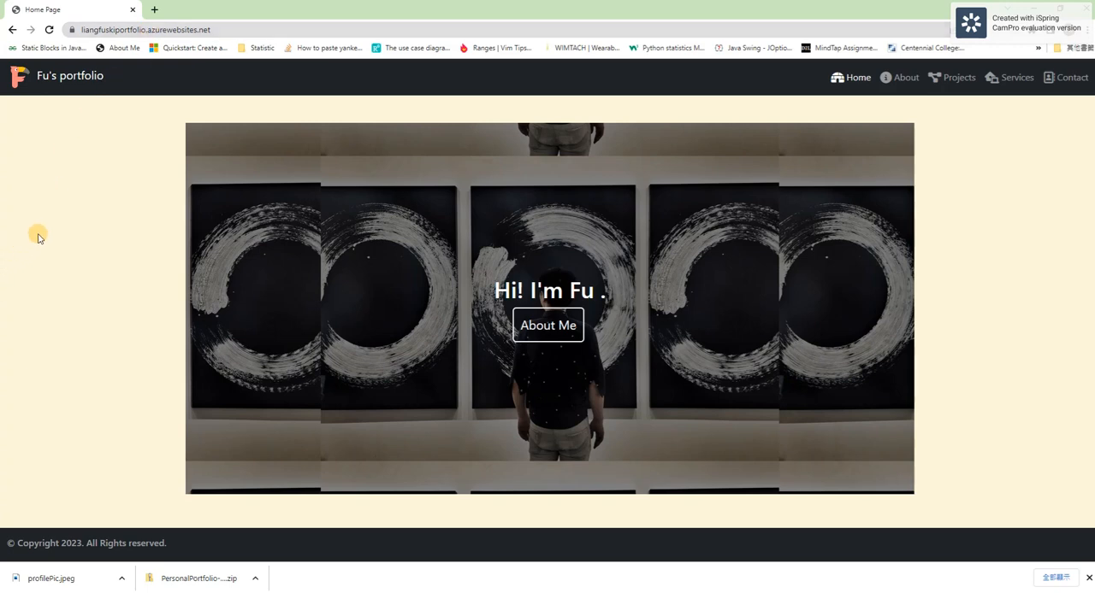
mouse_move(77, 185)
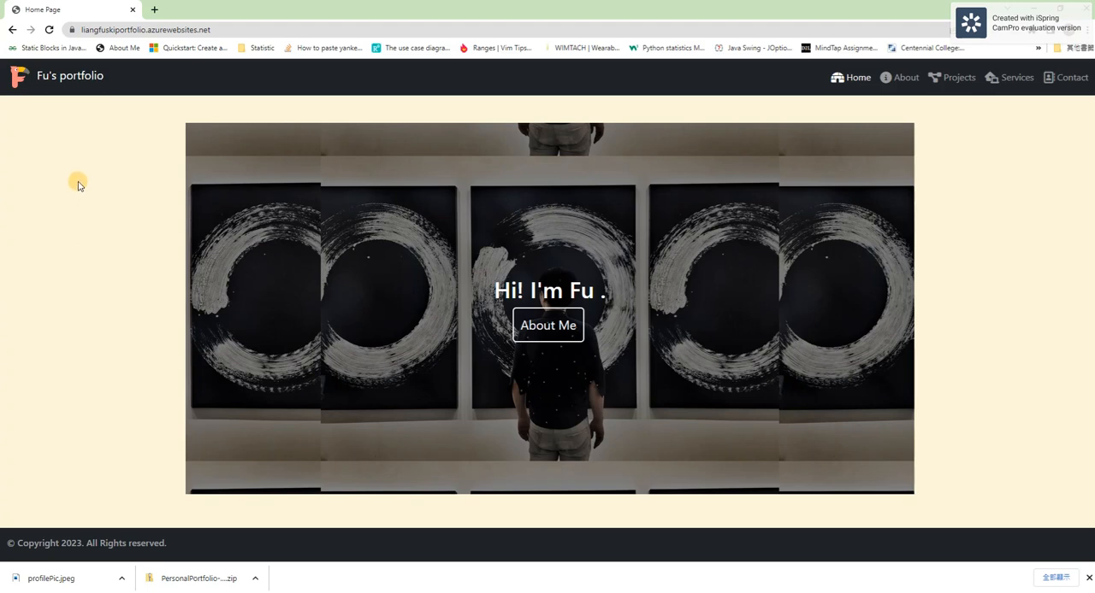
mouse_move(197, 265)
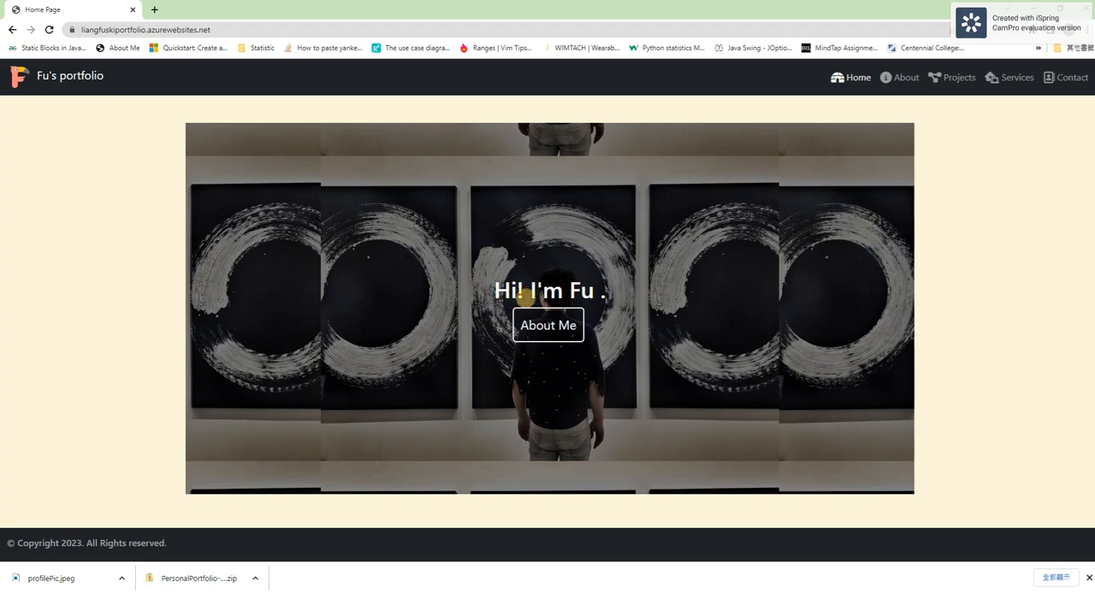
mouse_move(530, 334)
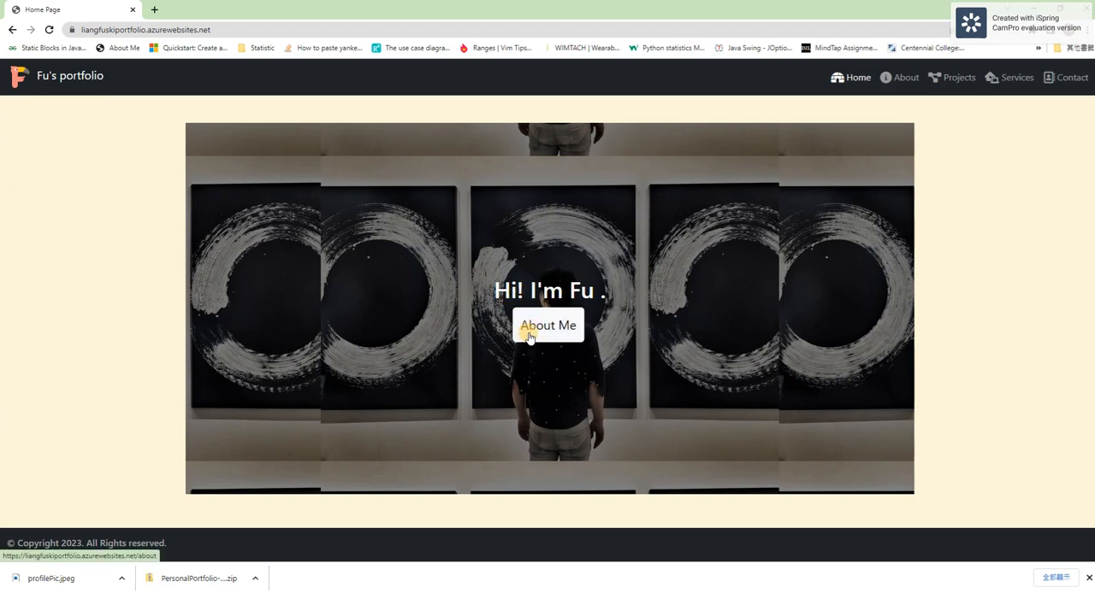
Go to the About Me page from the home page's greeting banner.
click(547, 325)
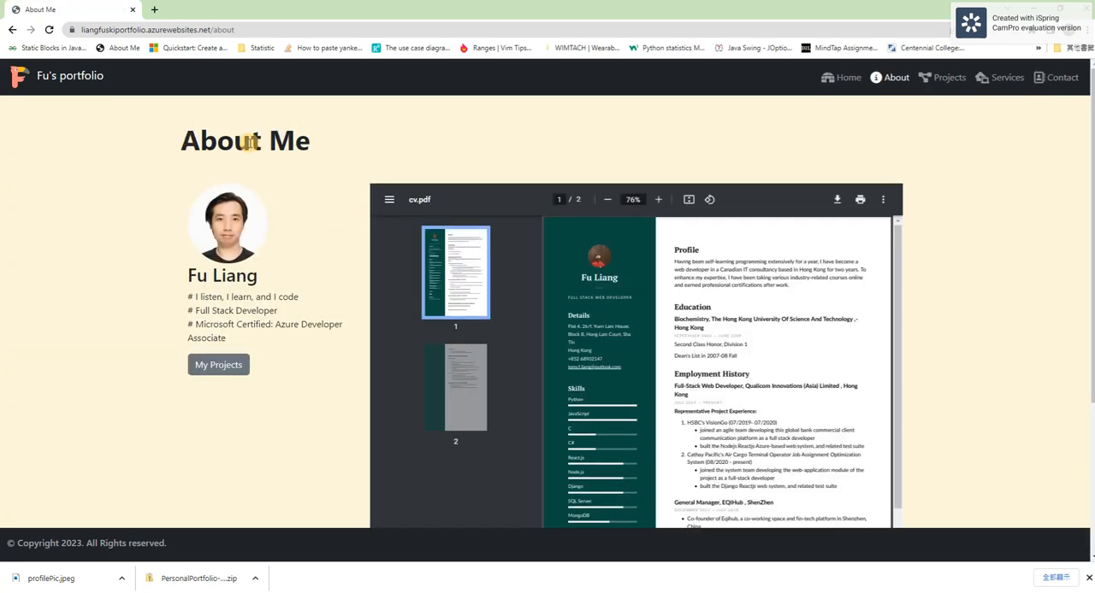
mouse_move(175, 178)
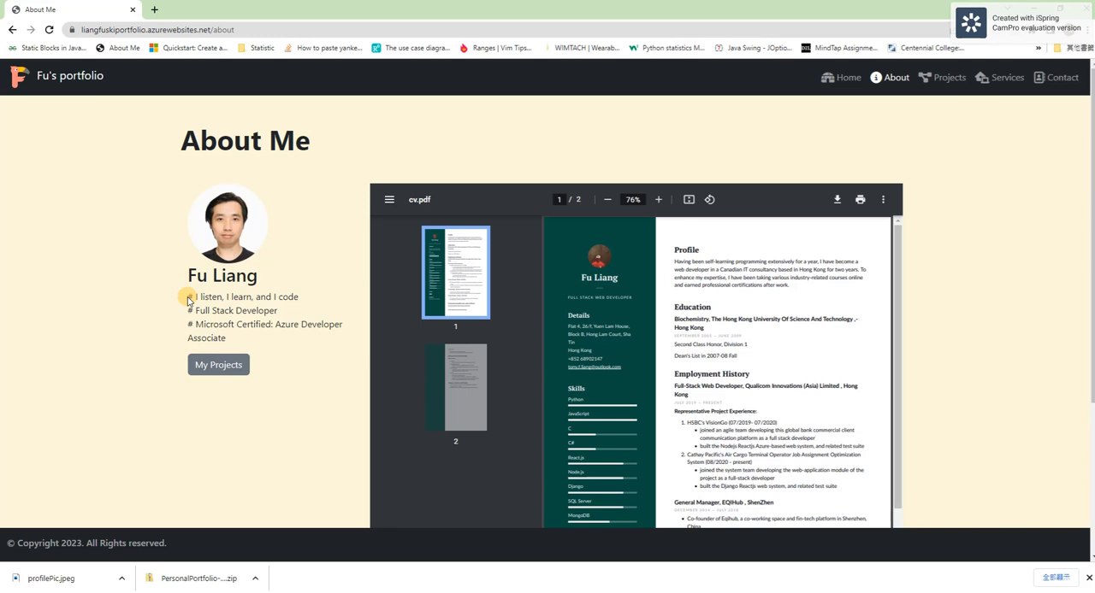
mouse_move(166, 346)
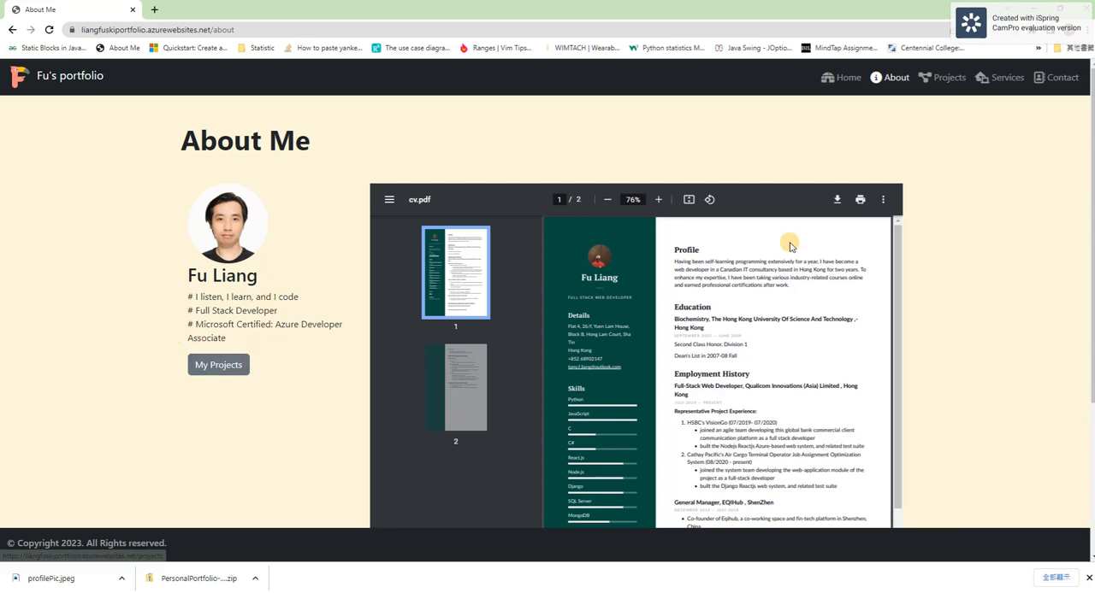
Review the profile summary and embedded cv.pdf, then move on to My Projects.
scroll(down, 3)
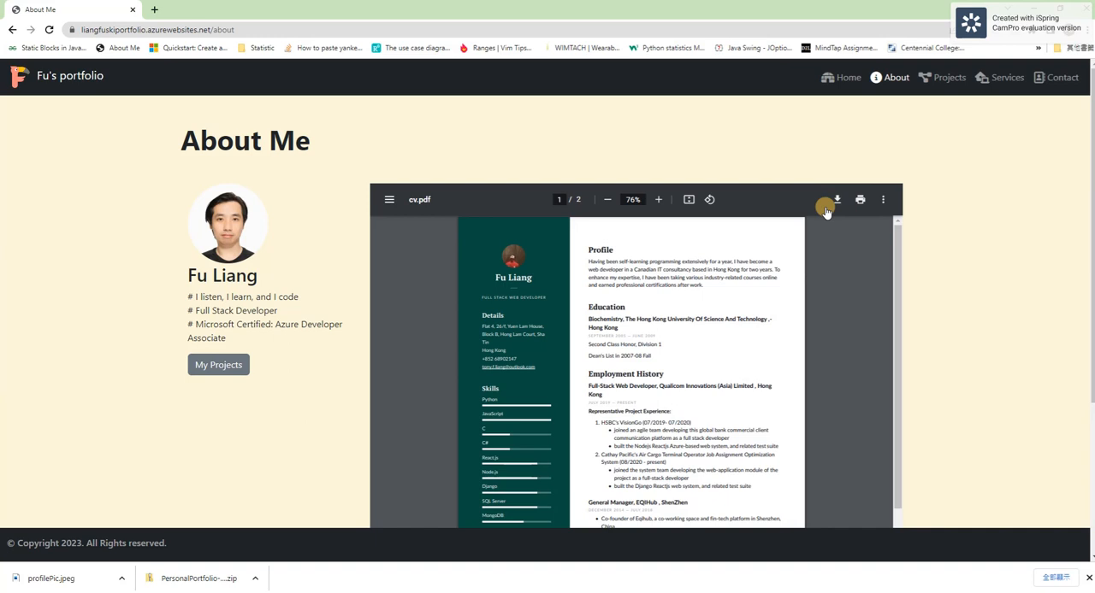
mouse_move(218, 365)
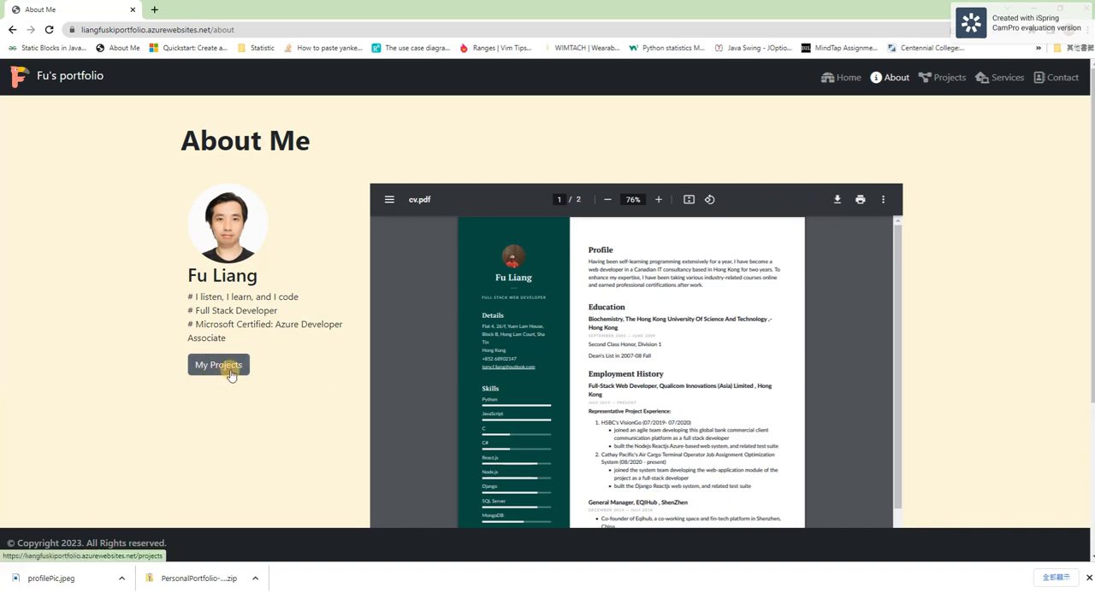
click(218, 365)
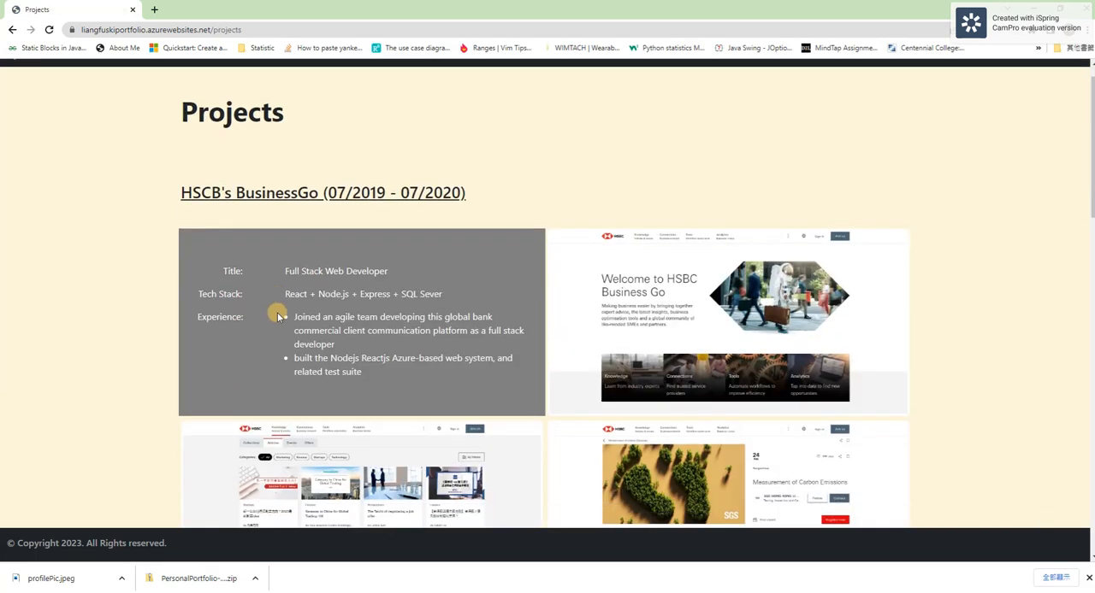
Read through the HSBC BusinessGo project details, then head to the Services page via the navigation bar.
scroll(down, 3)
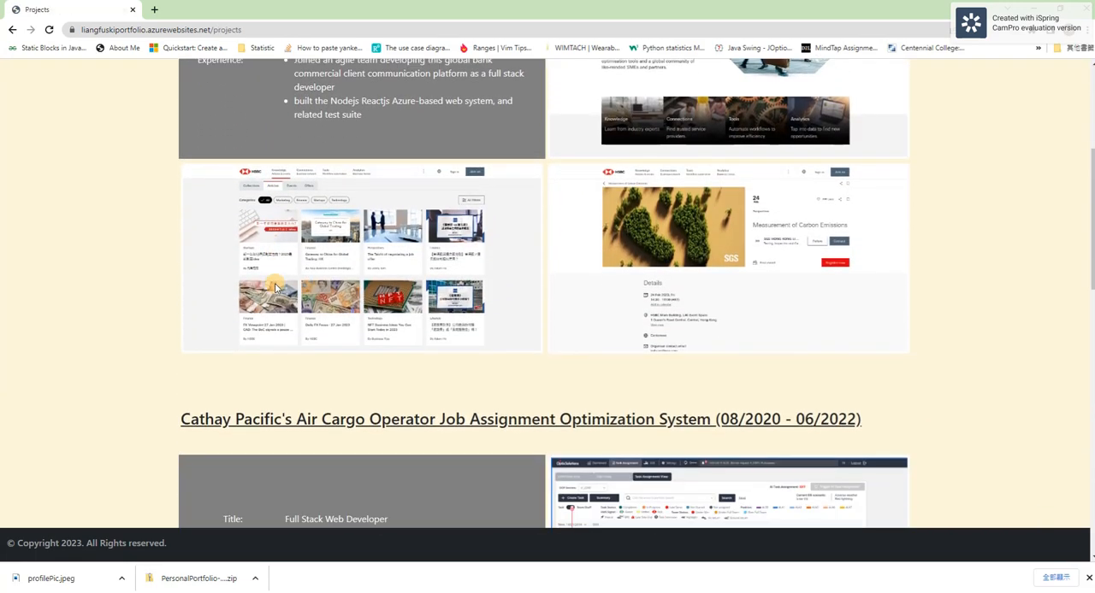
scroll(down, 3)
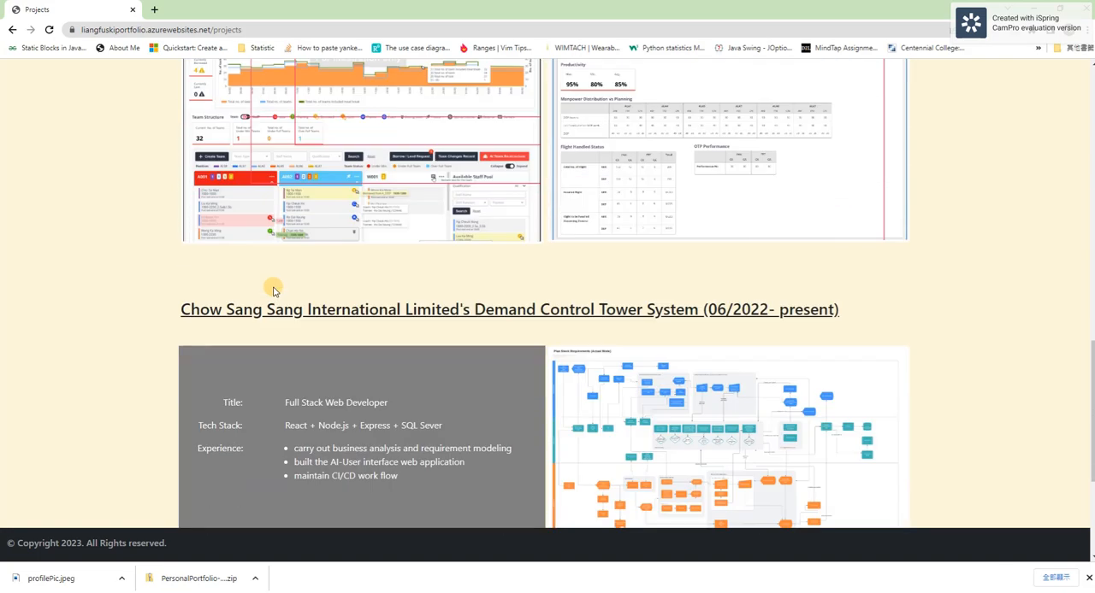
scroll(down, 3)
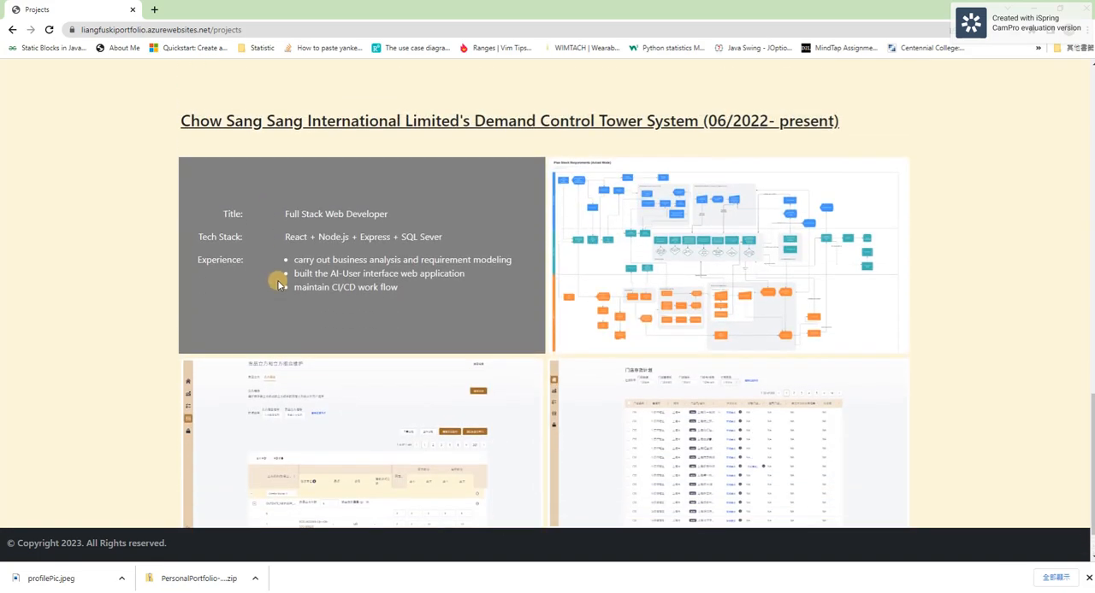
scroll(down, 3)
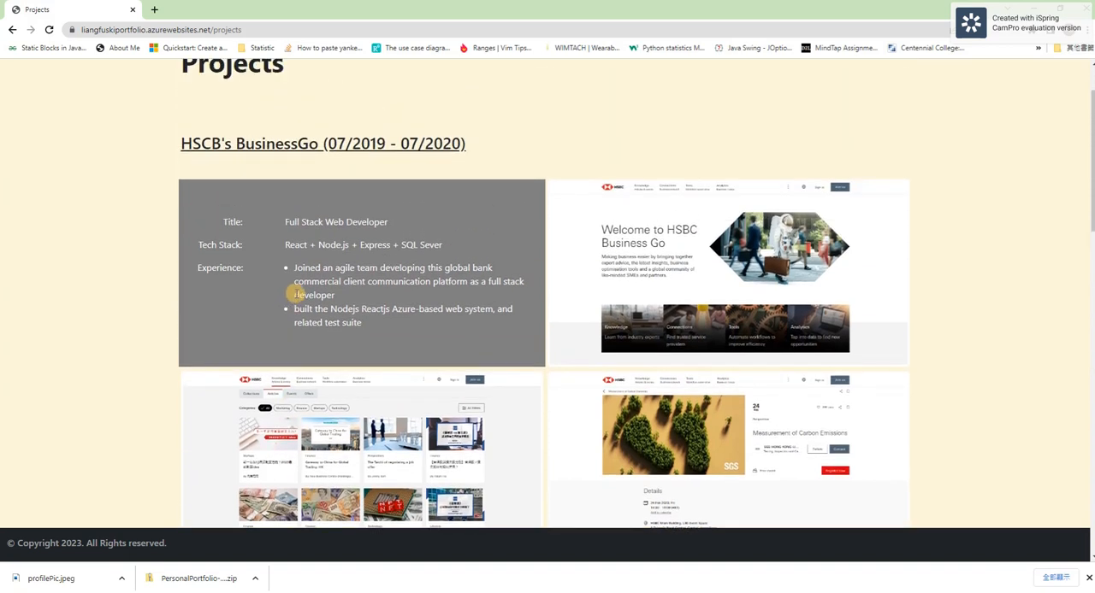
scroll(down, 3)
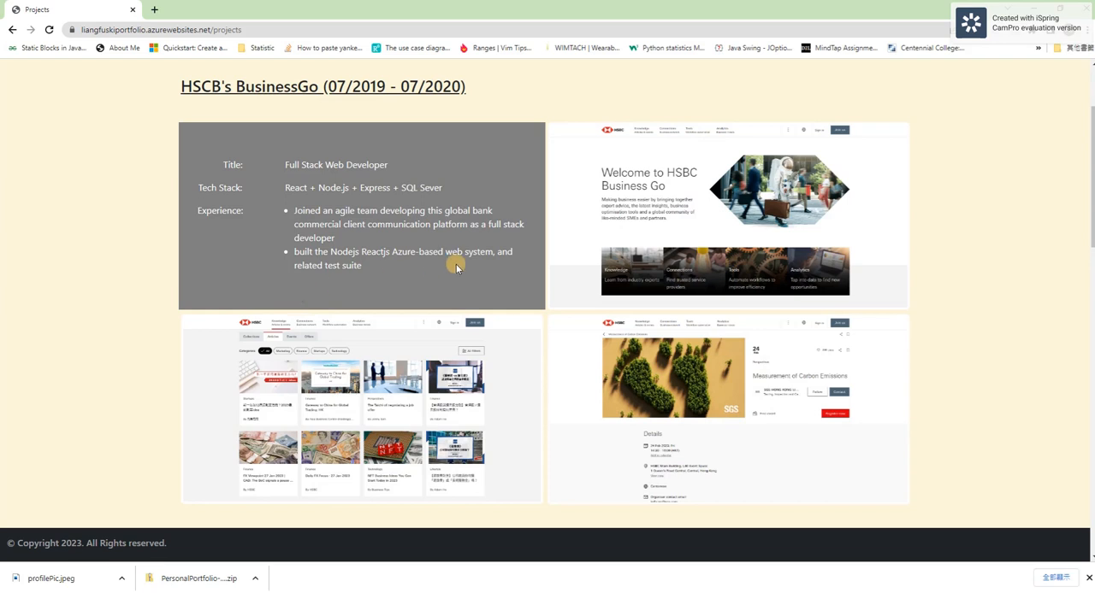
mouse_move(598, 137)
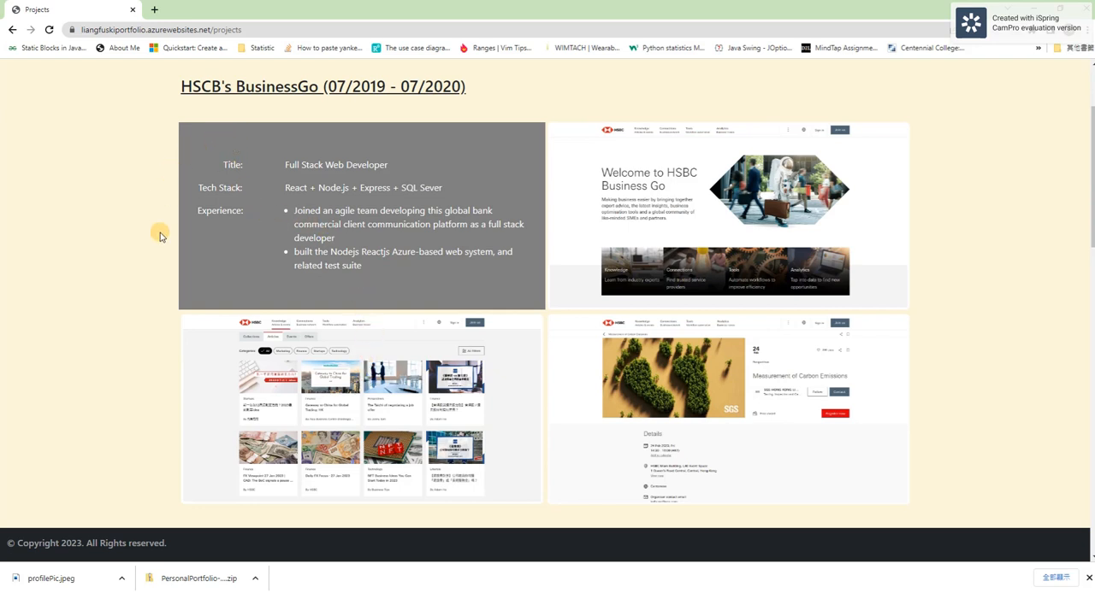
mouse_move(239, 179)
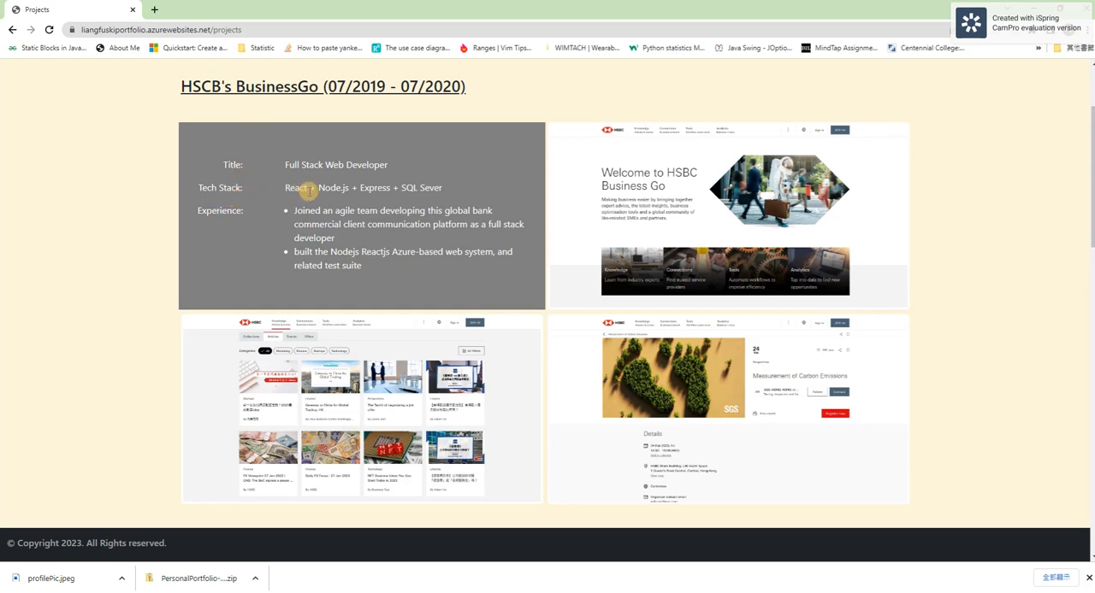
mouse_move(229, 213)
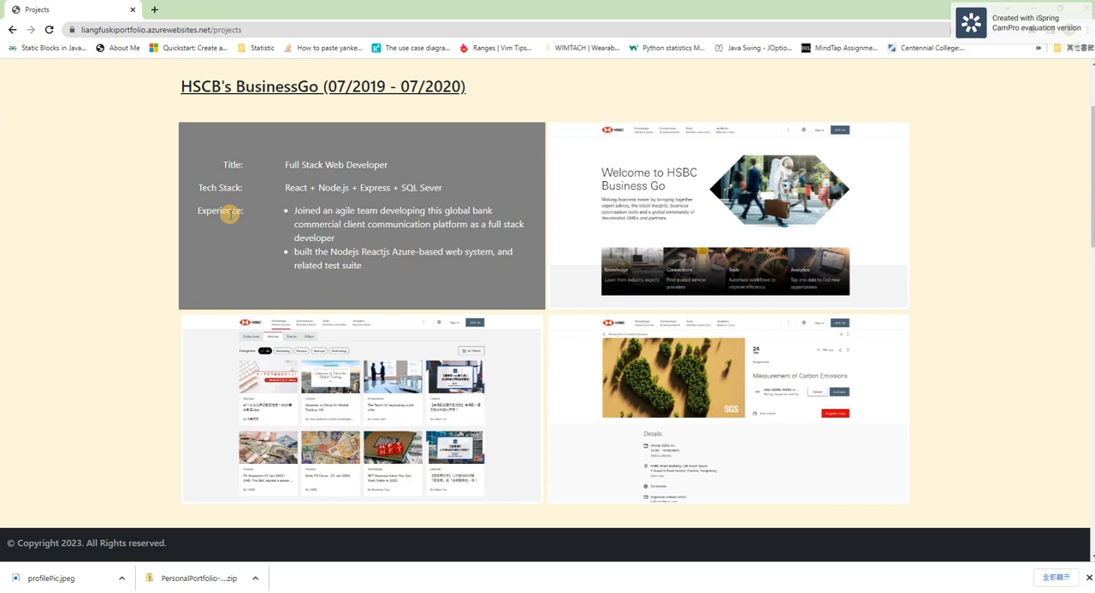
mouse_move(268, 215)
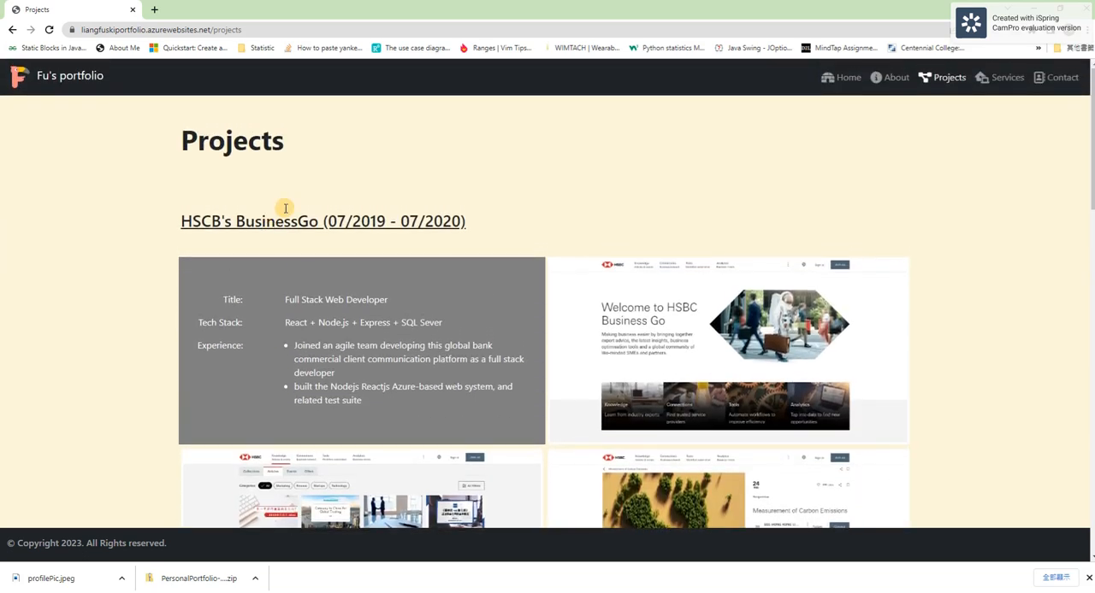
mouse_move(985, 77)
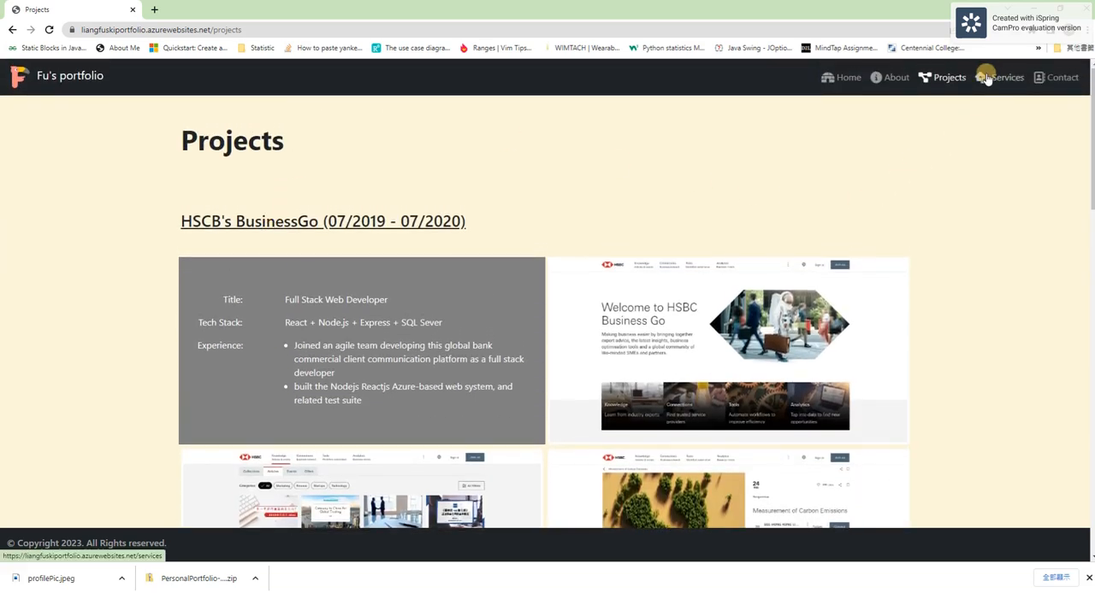
click(1006, 77)
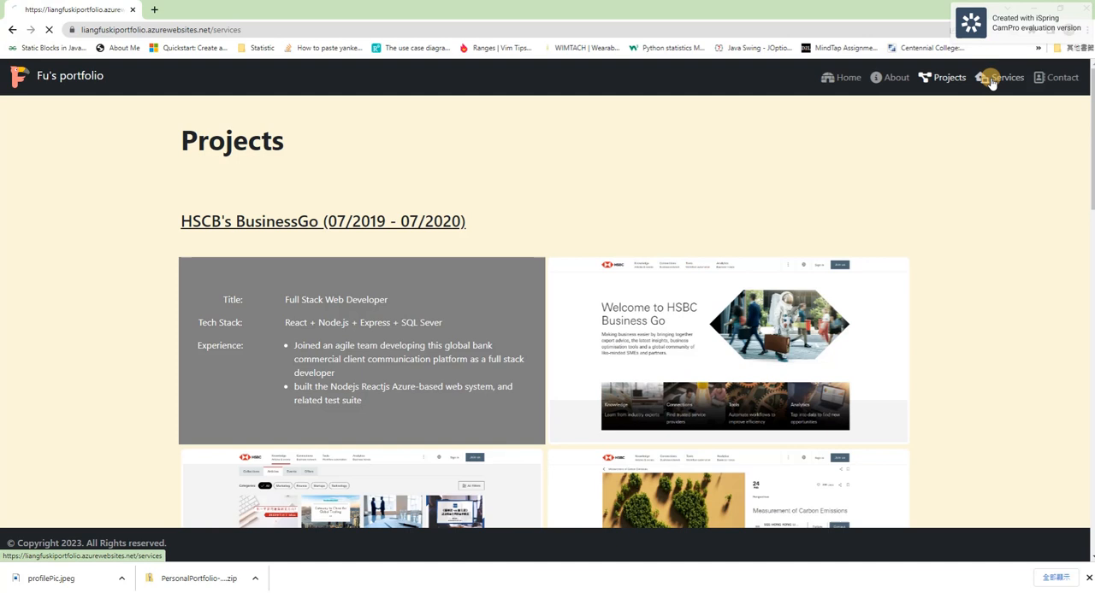
click(1005, 77)
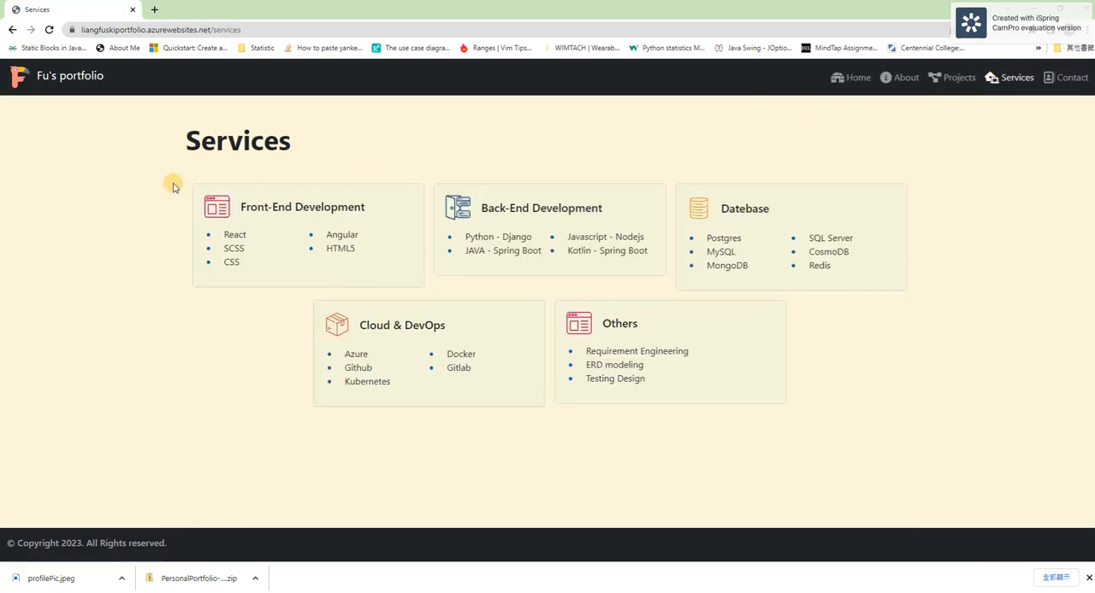
mouse_move(147, 178)
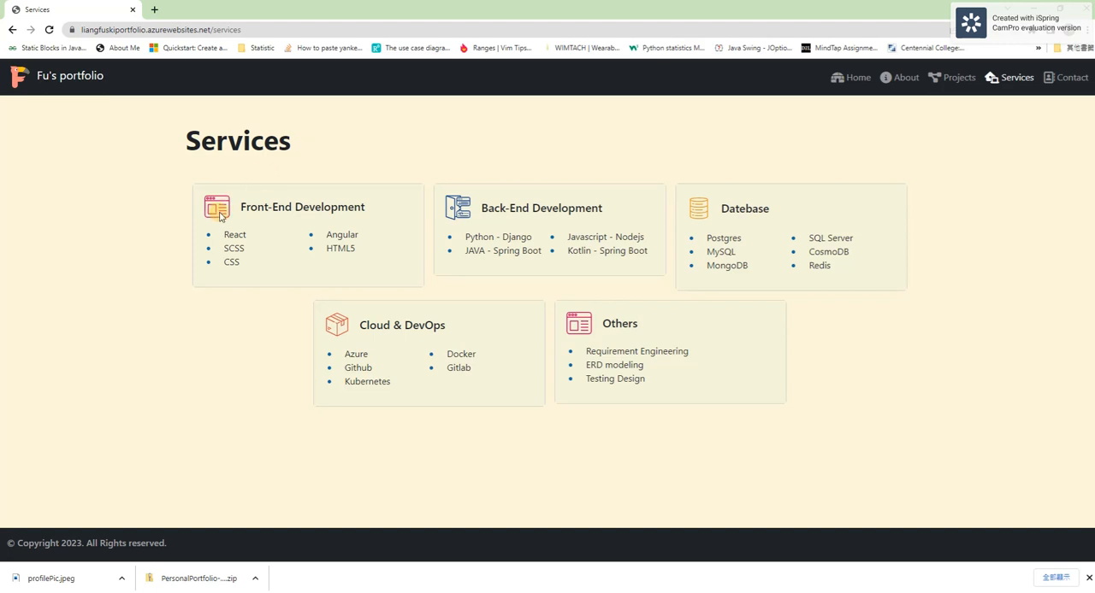
mouse_move(329, 227)
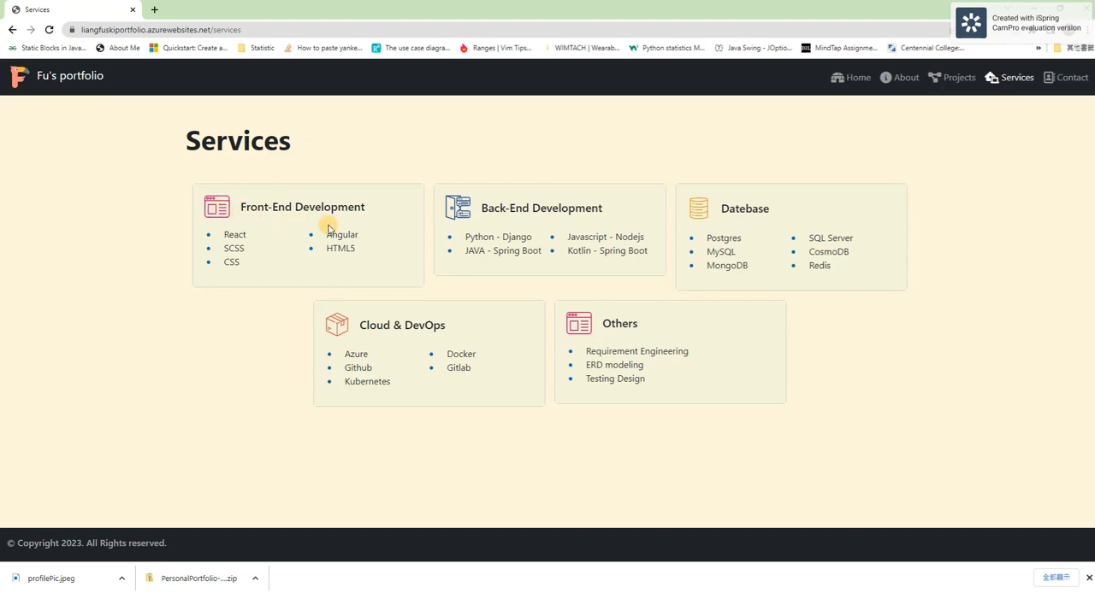
mouse_move(291, 190)
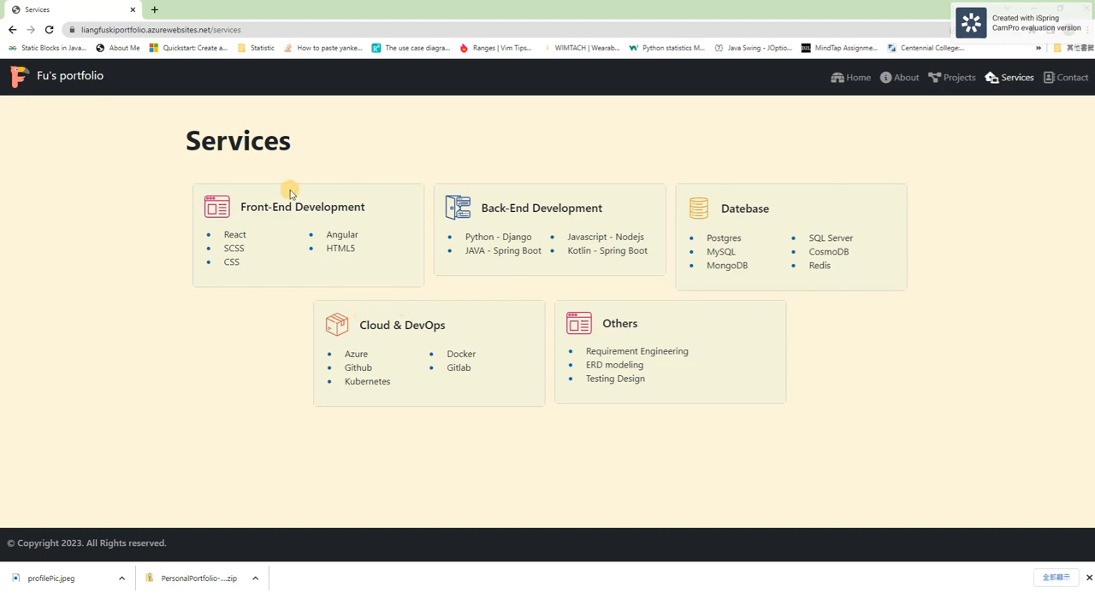
mouse_move(1043, 154)
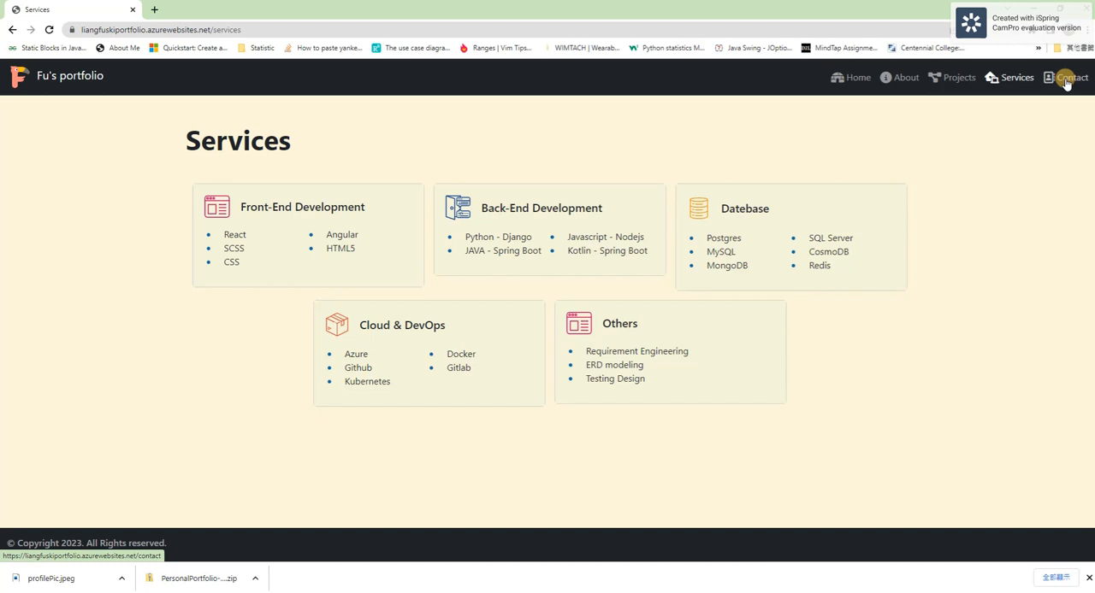
Go to the Contact page and begin filling in the Name field.
click(1071, 77)
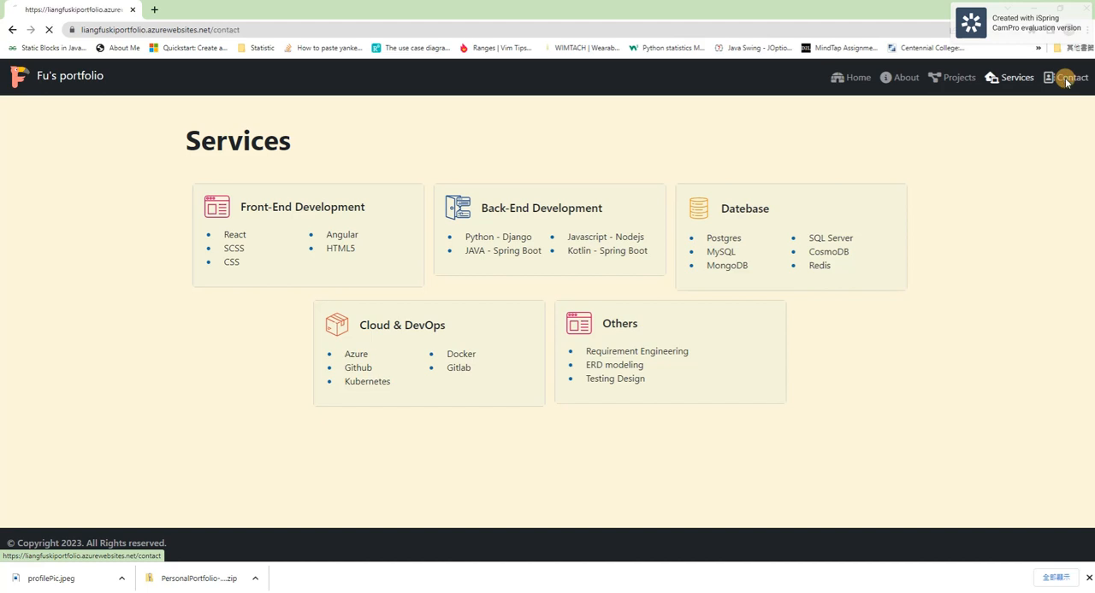
click(1071, 77)
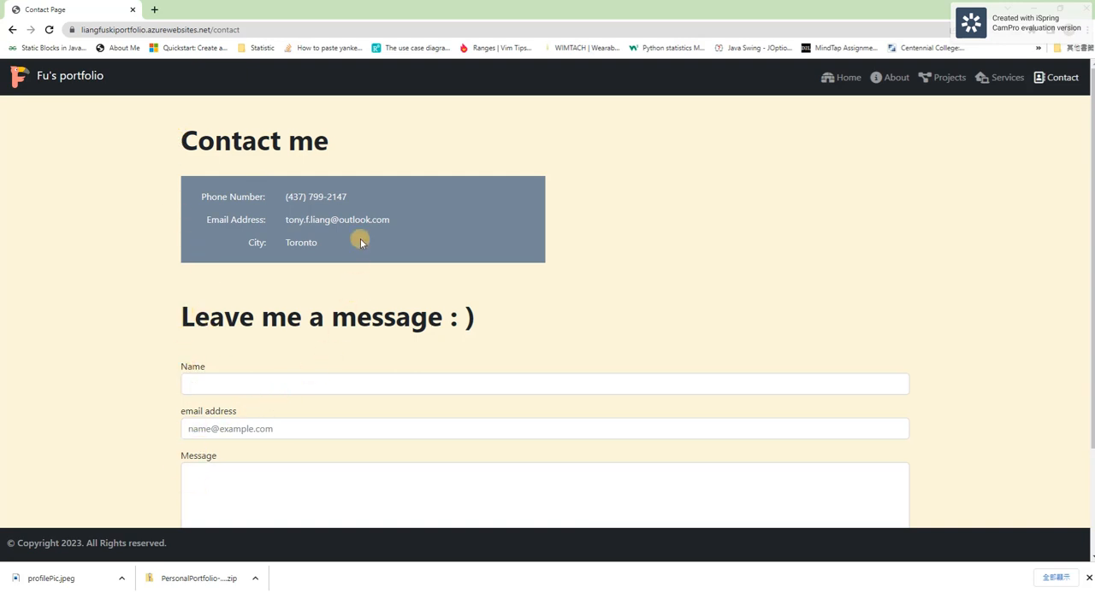
mouse_move(269, 252)
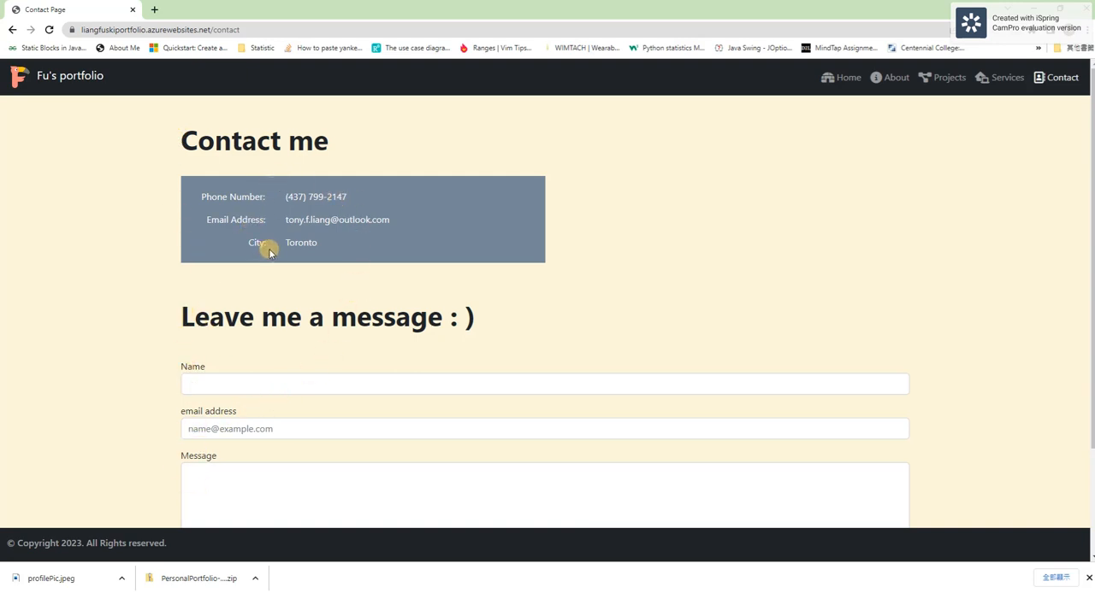
mouse_move(304, 256)
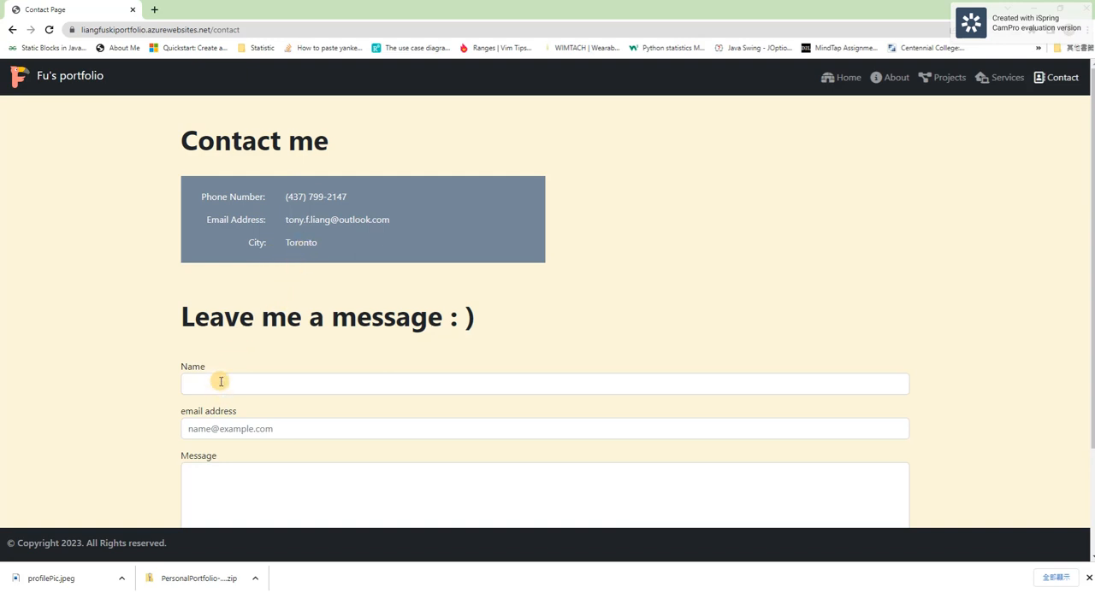
scroll(down, 3)
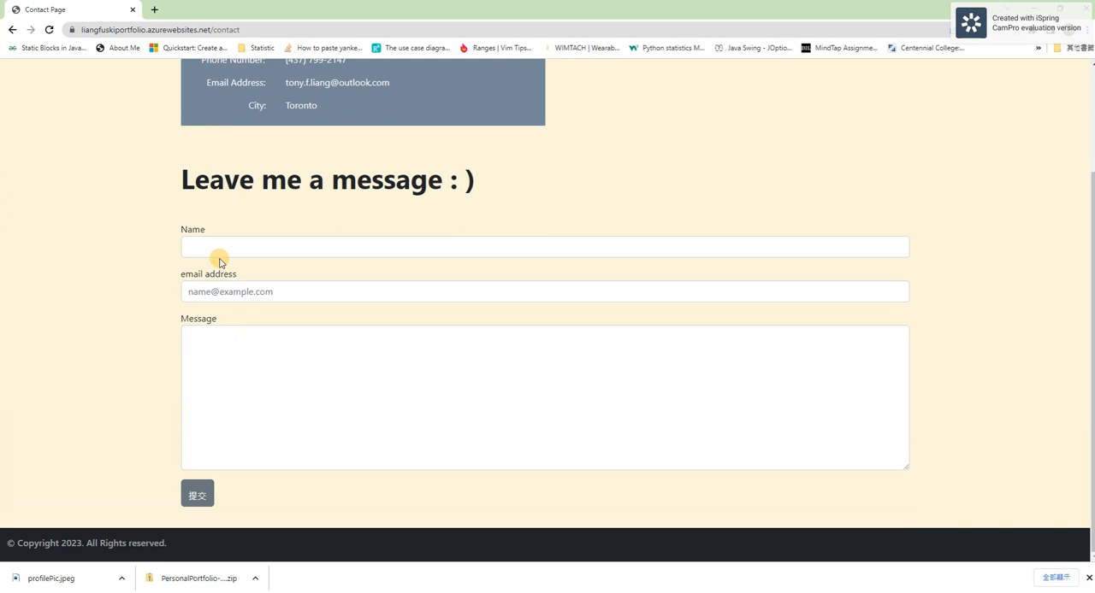
click(544, 247)
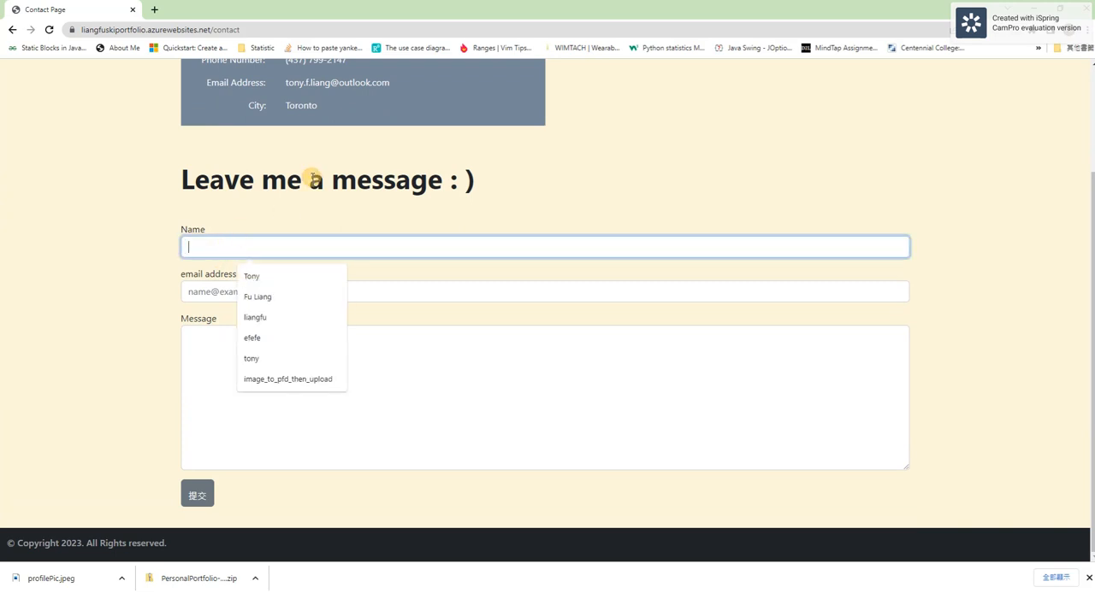
Fill name and email from saved autofill entries and submit the contact message.
click(251, 275)
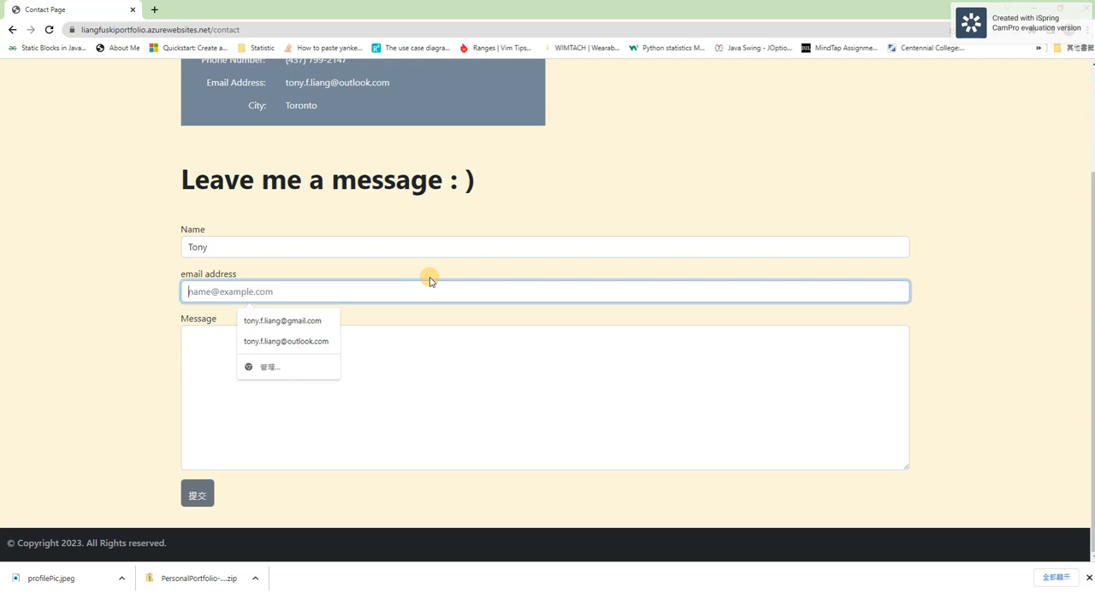
click(282, 320)
text(efefefe)
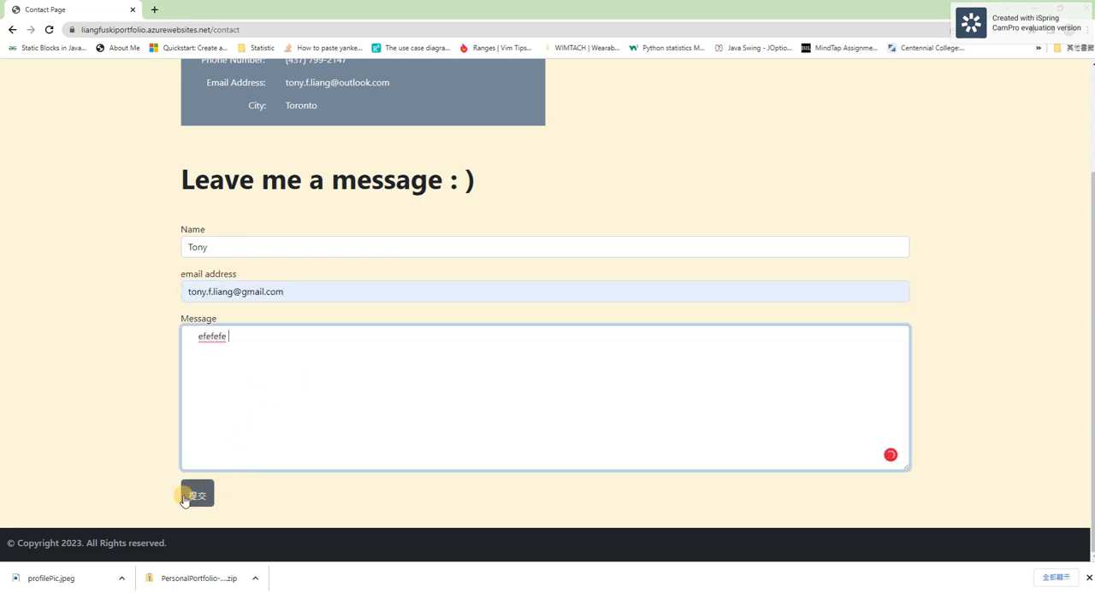
click(196, 496)
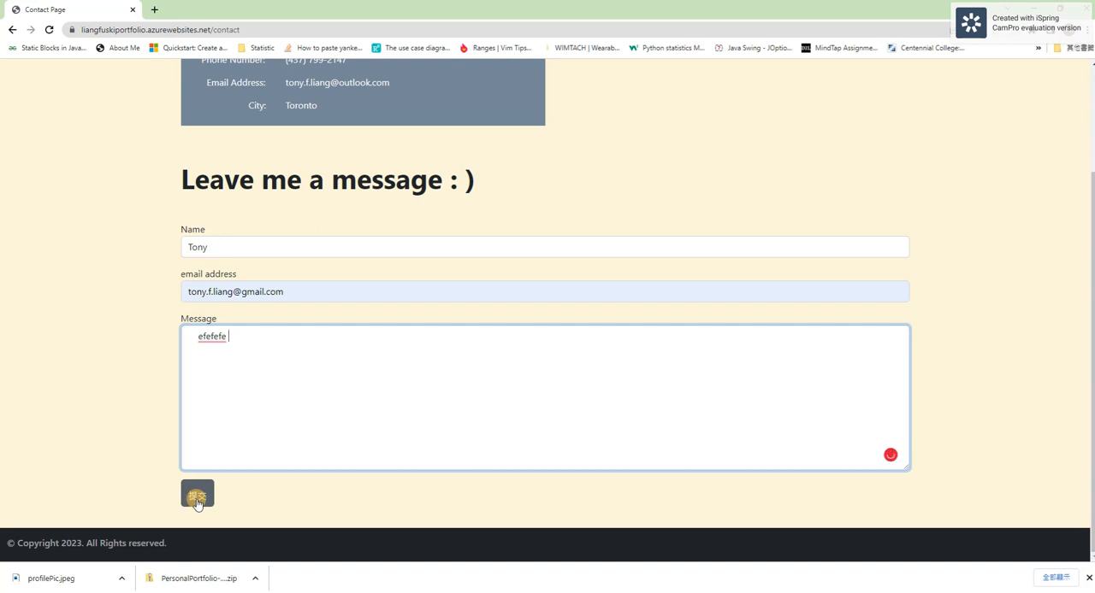
click(197, 495)
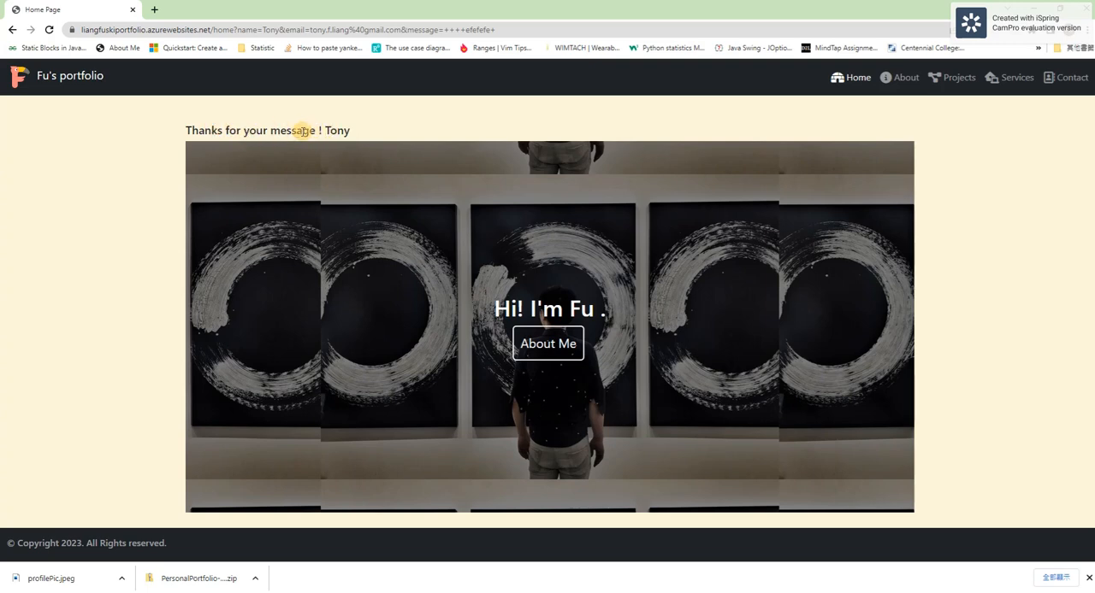
drag(186, 130, 315, 130)
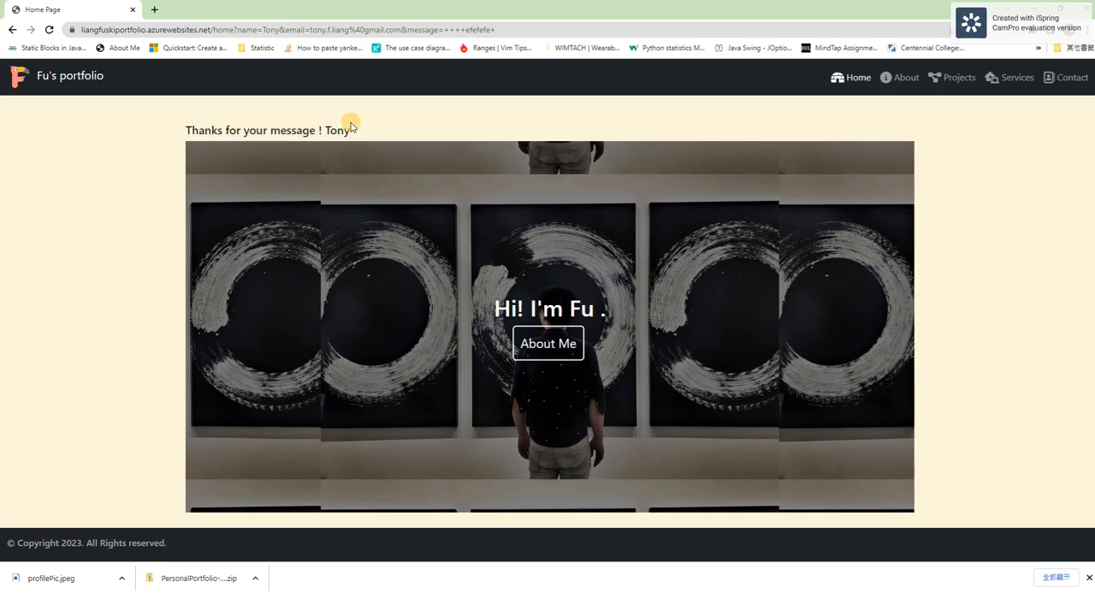
mouse_move(1049, 242)
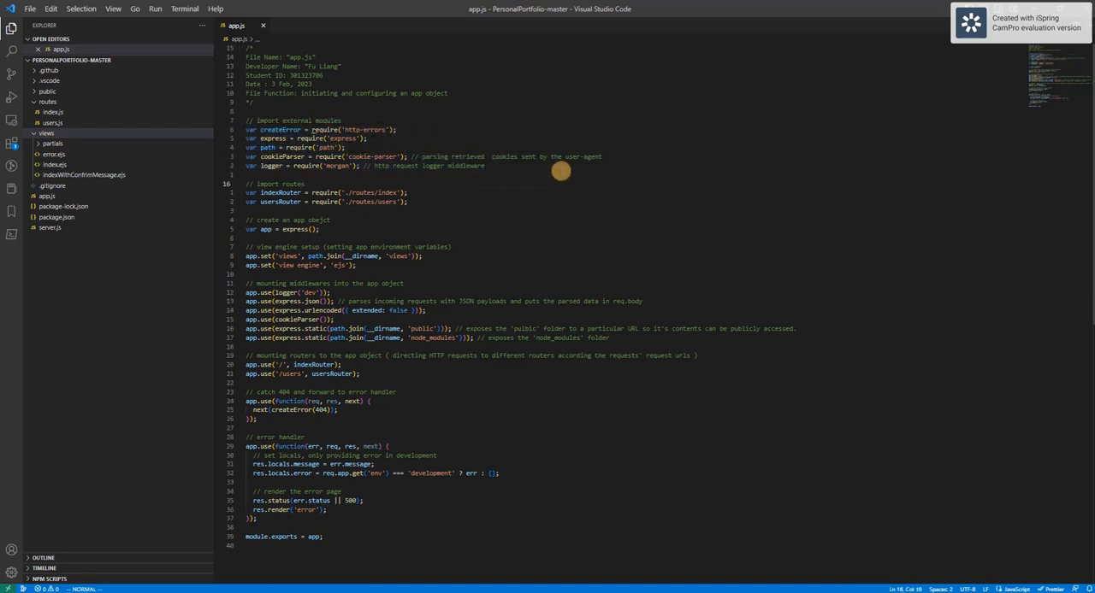
mouse_move(479, 157)
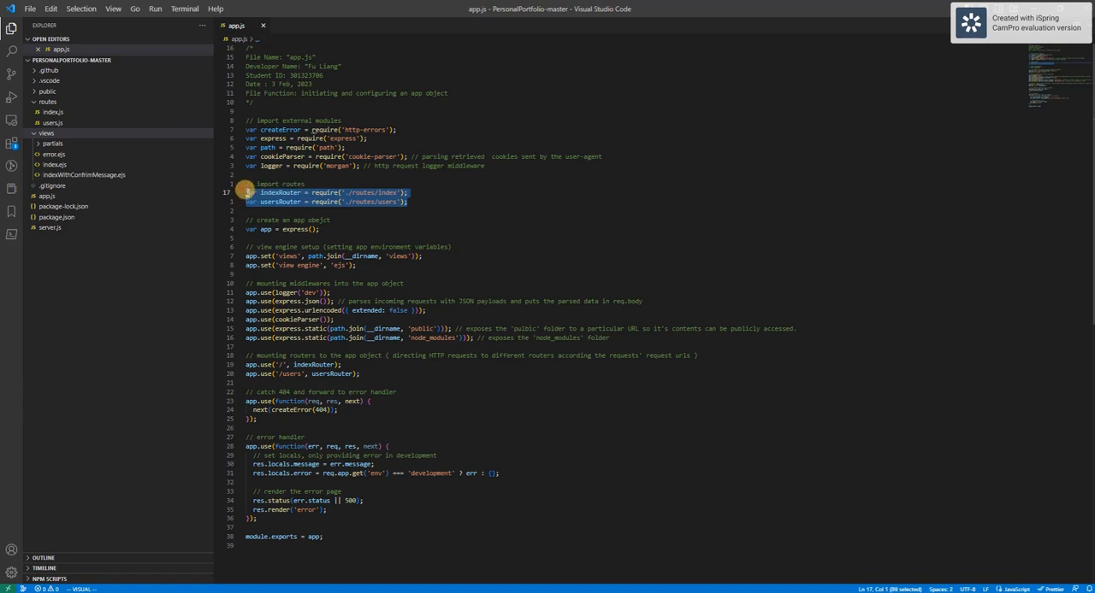
mouse_move(280, 193)
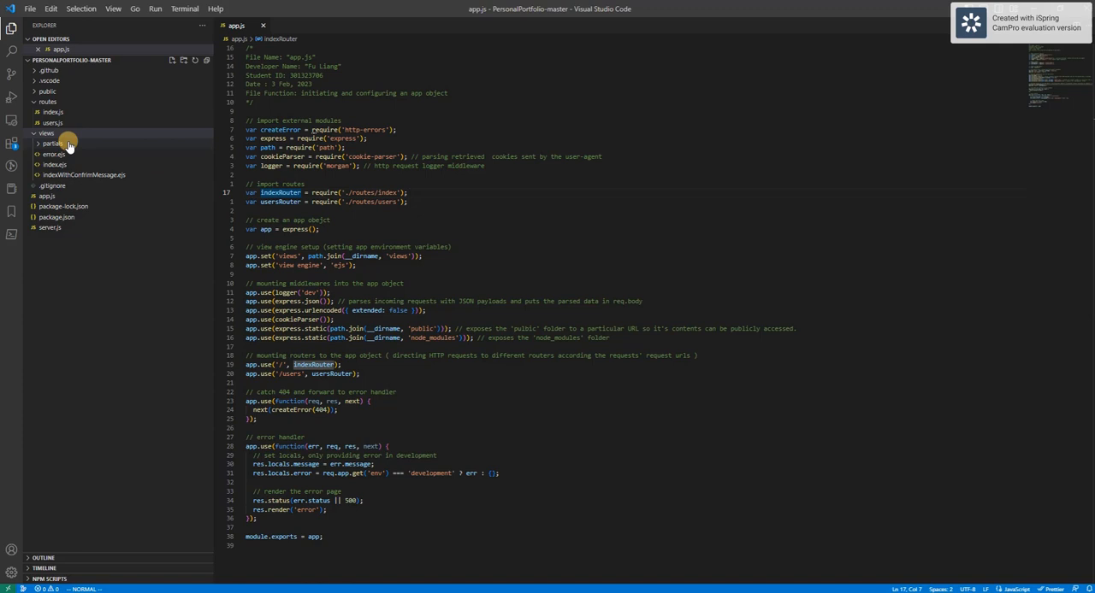
Select the route import lines in app.js, then show the About and Projects pages in the browser.
click(53, 123)
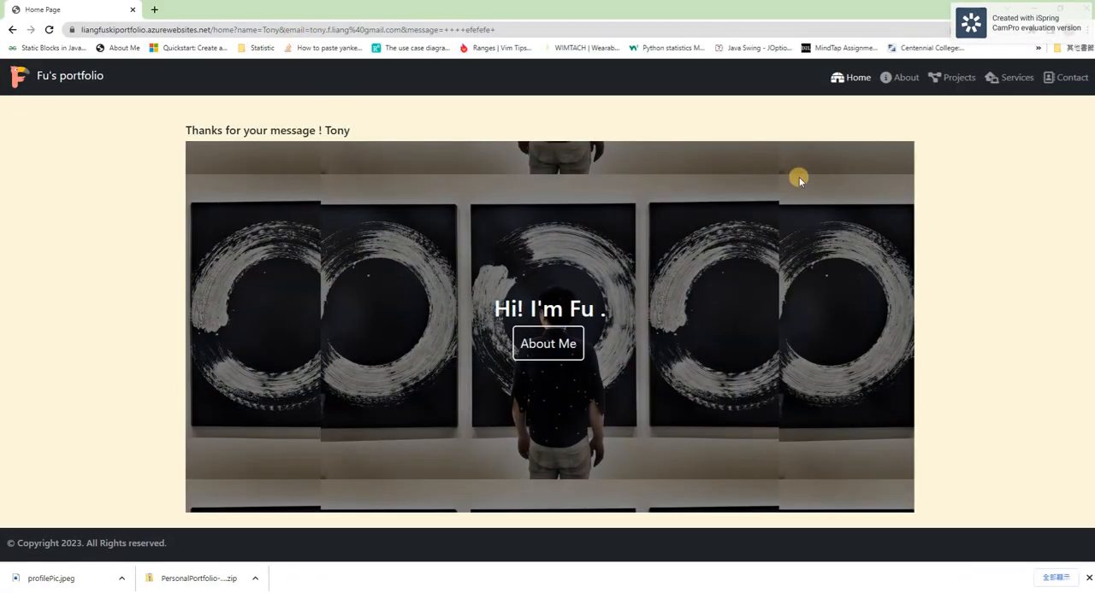
click(895, 77)
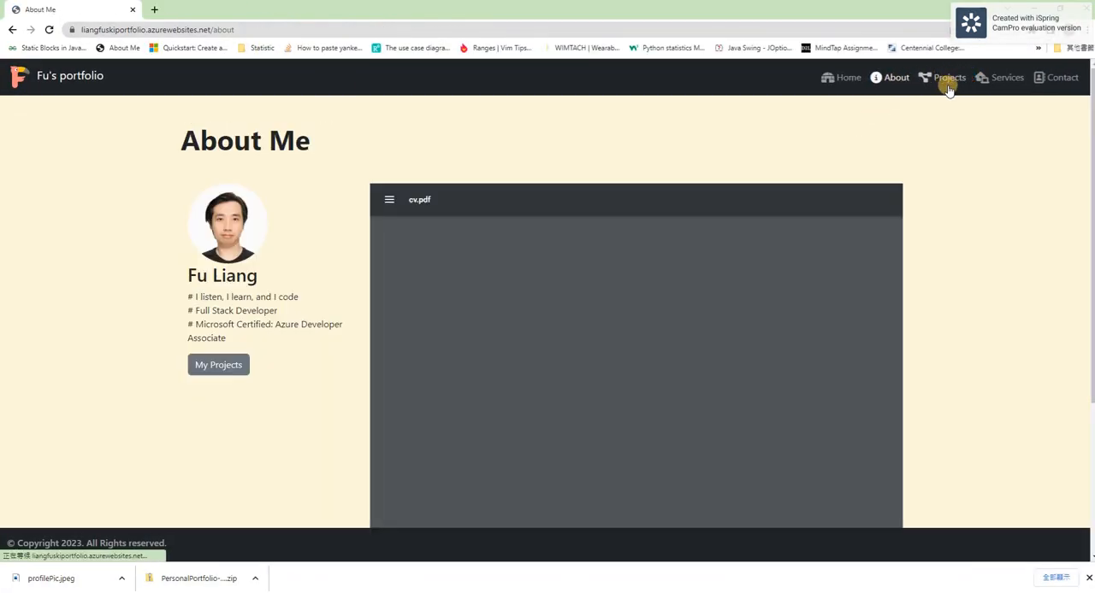
click(948, 77)
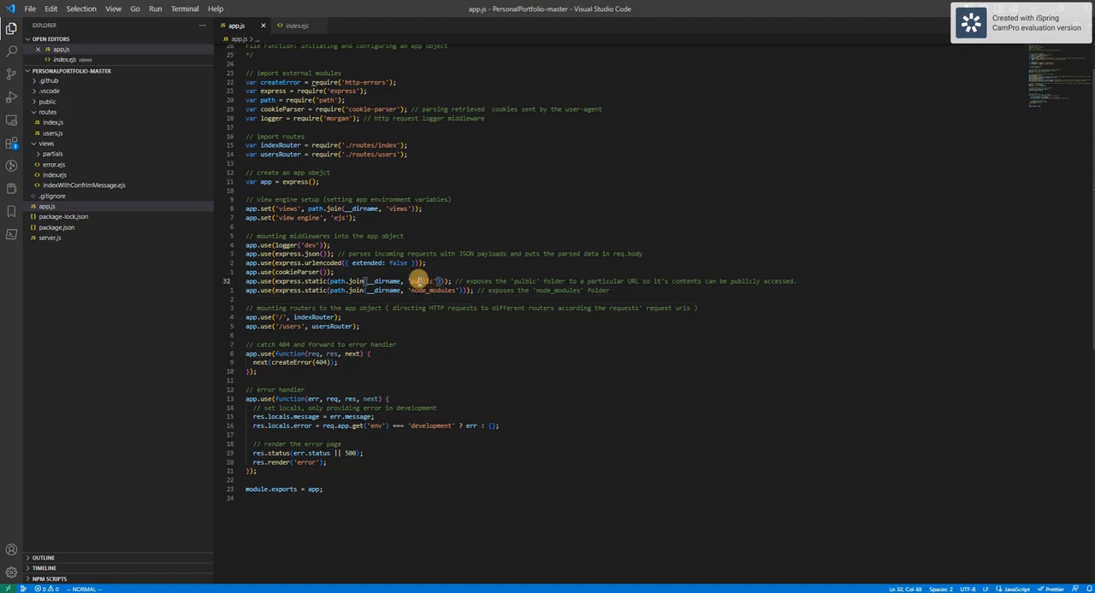
Expand the public folder to show its images, script and stylesheets, then collapse it.
click(47, 101)
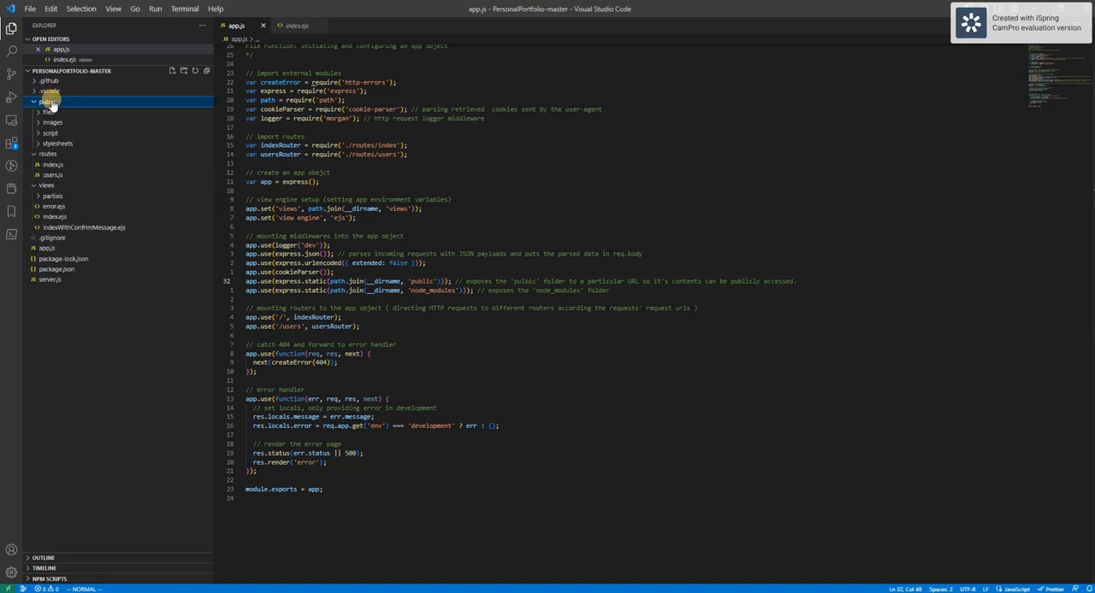
click(48, 101)
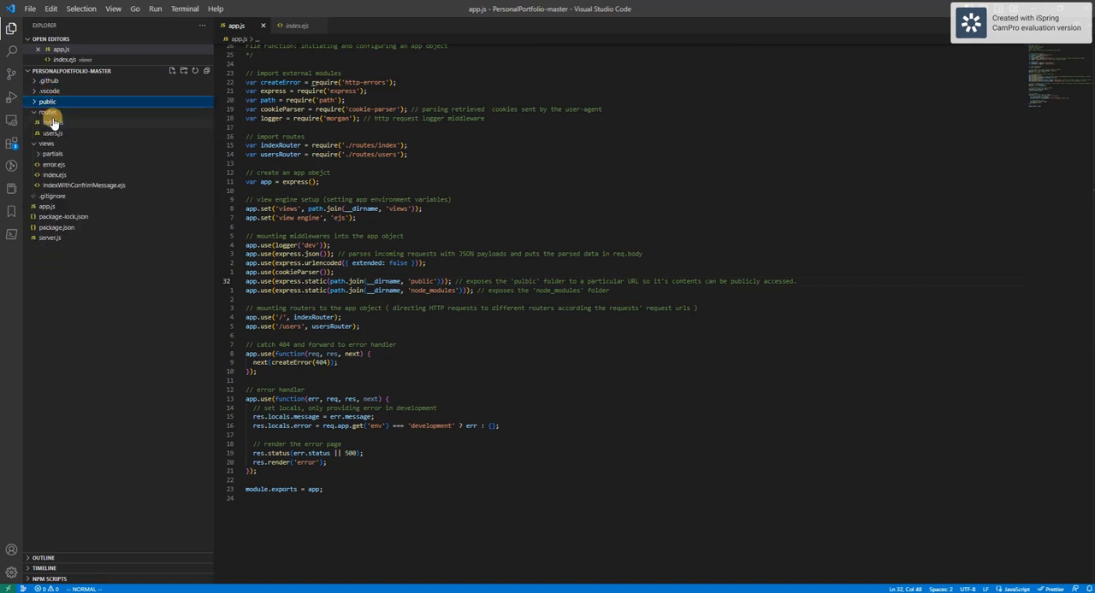